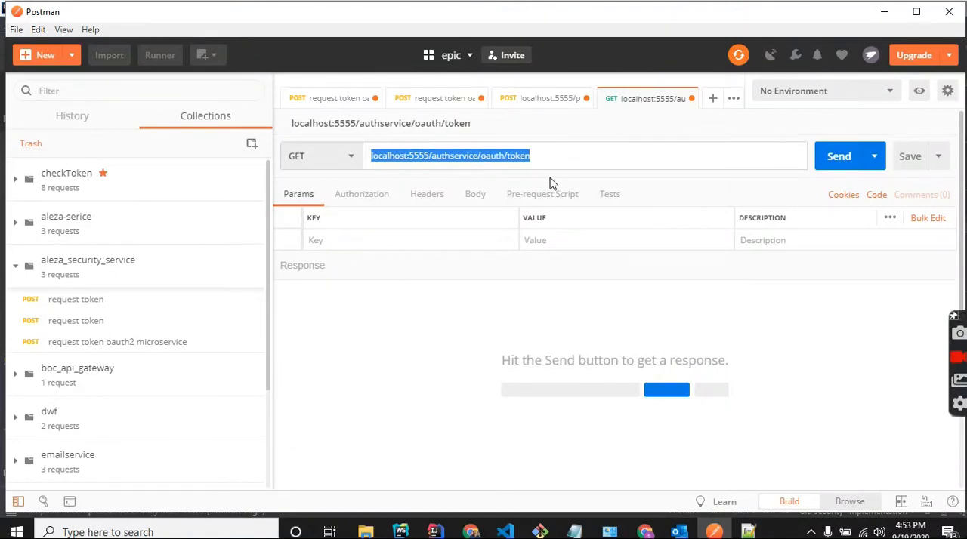
Review the token request's address, body and headers, then its authorization settings.
{"action": "double_click", "coordinate": [454, 155]}
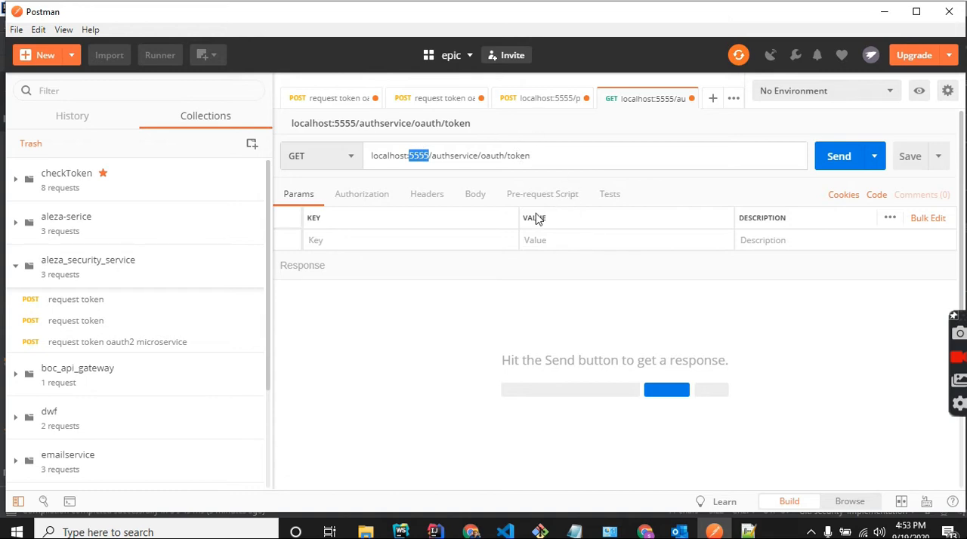
{"action": "mouse_move", "coordinate": [475, 198]}
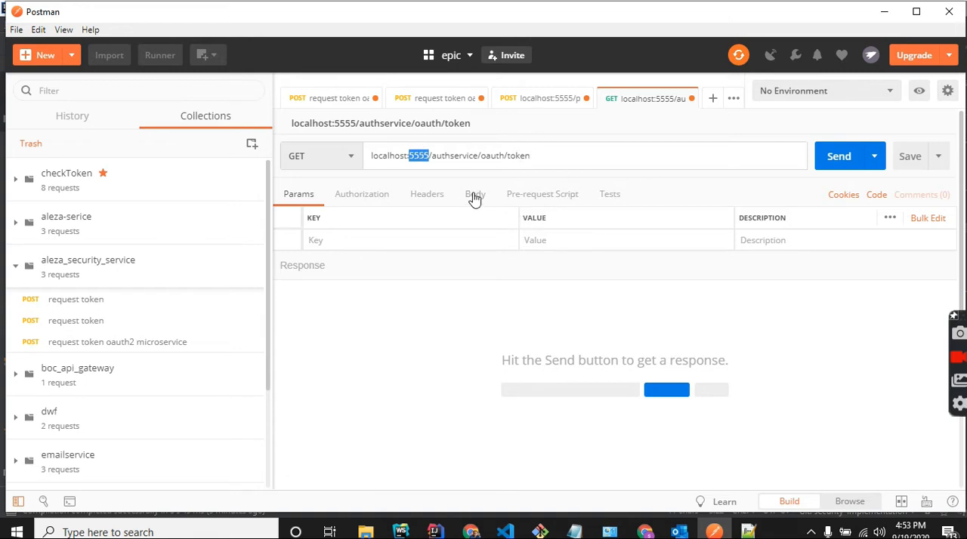
{"action": "left_click", "coordinate": [474, 193]}
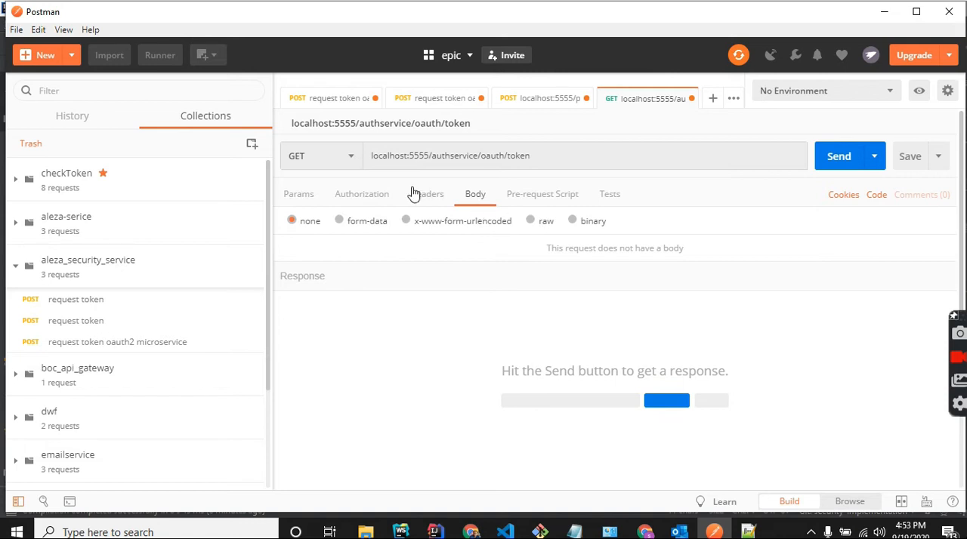
{"action": "left_click", "coordinate": [427, 194]}
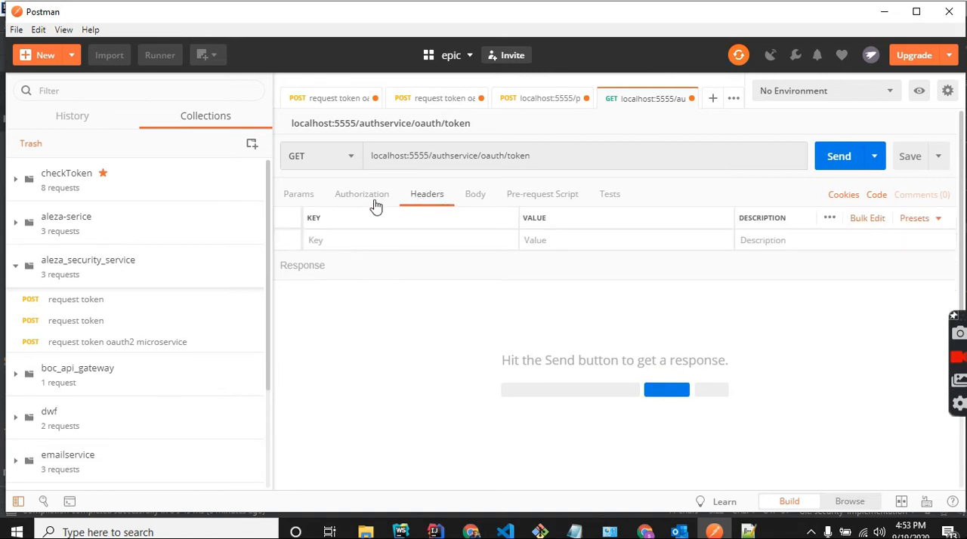
{"action": "left_click", "coordinate": [361, 194]}
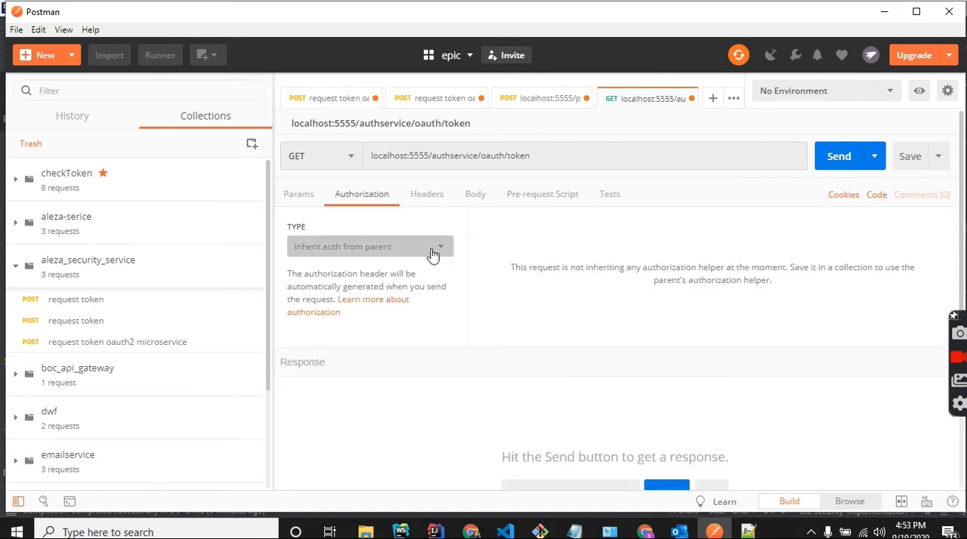
Choose Basic Auth for the token request and begin entering the client username.
{"action": "left_click", "coordinate": [368, 246]}
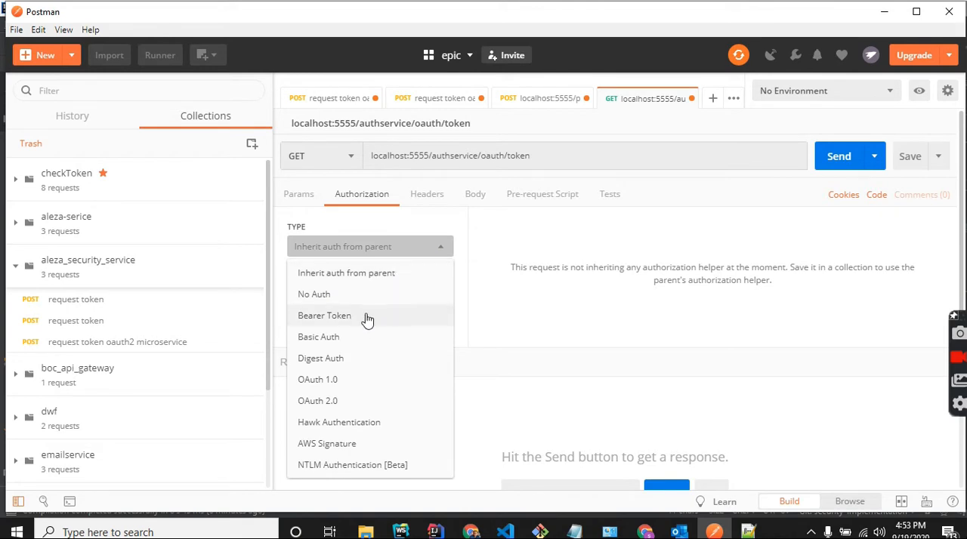
{"action": "left_click", "coordinate": [318, 336]}
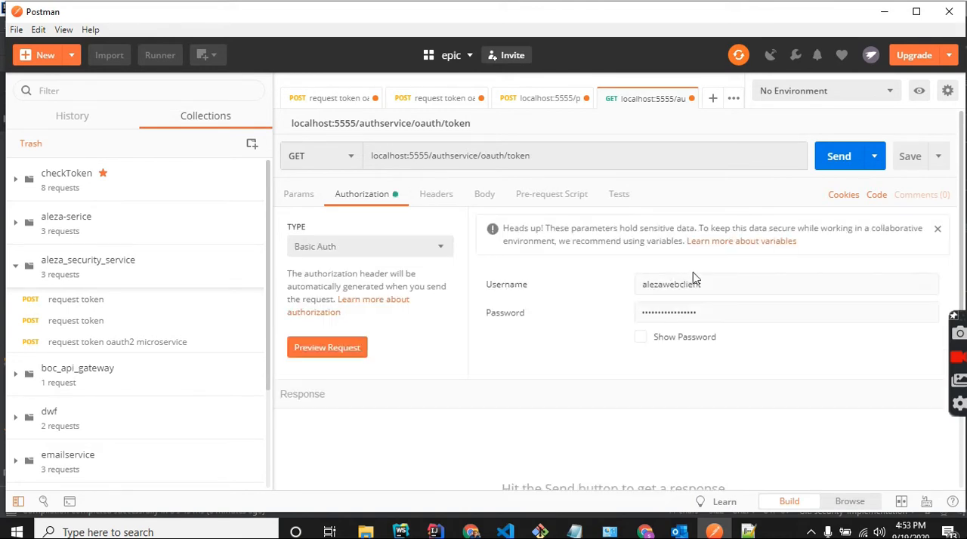
{"action": "left_click", "coordinate": [786, 284]}
{"action": "type", "text": "teschiprimers"}
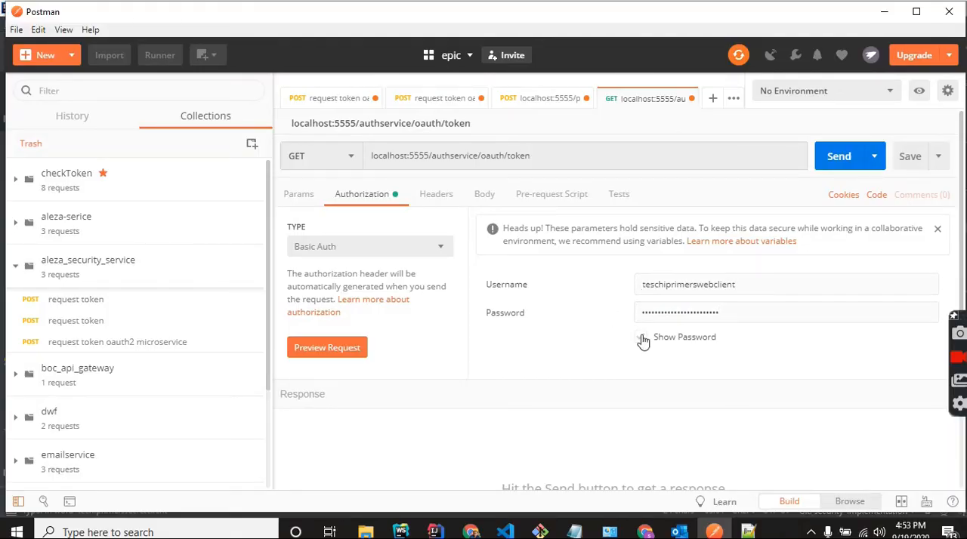
Reveal the client password, make the body x-www-form-urlencoded, and start adding form fields for the POST.
{"action": "left_click", "coordinate": [640, 337]}
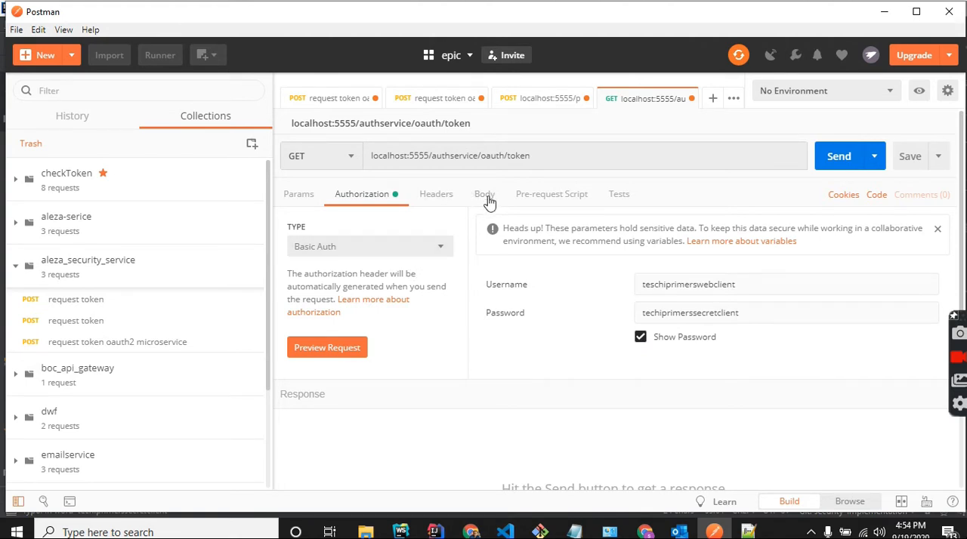
{"action": "left_click", "coordinate": [484, 194]}
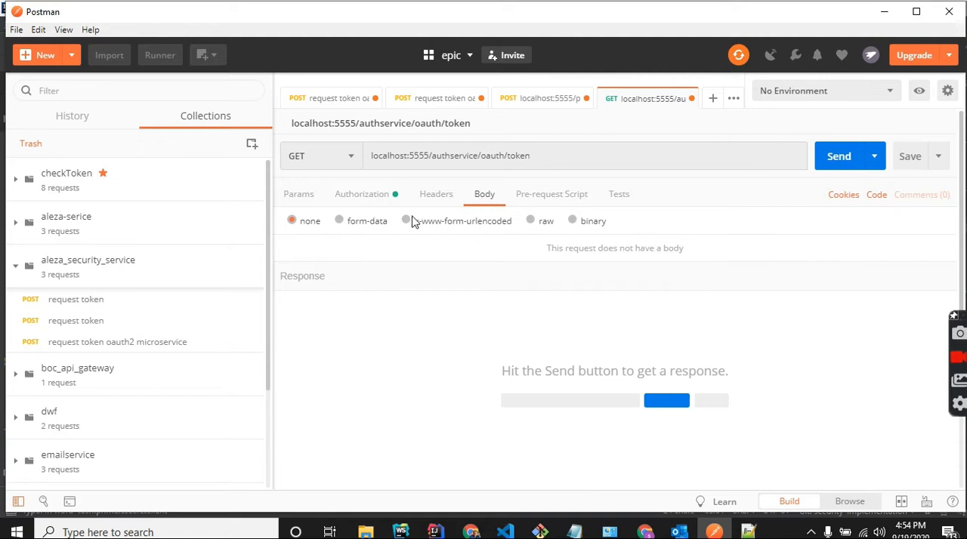
{"action": "left_click", "coordinate": [407, 220]}
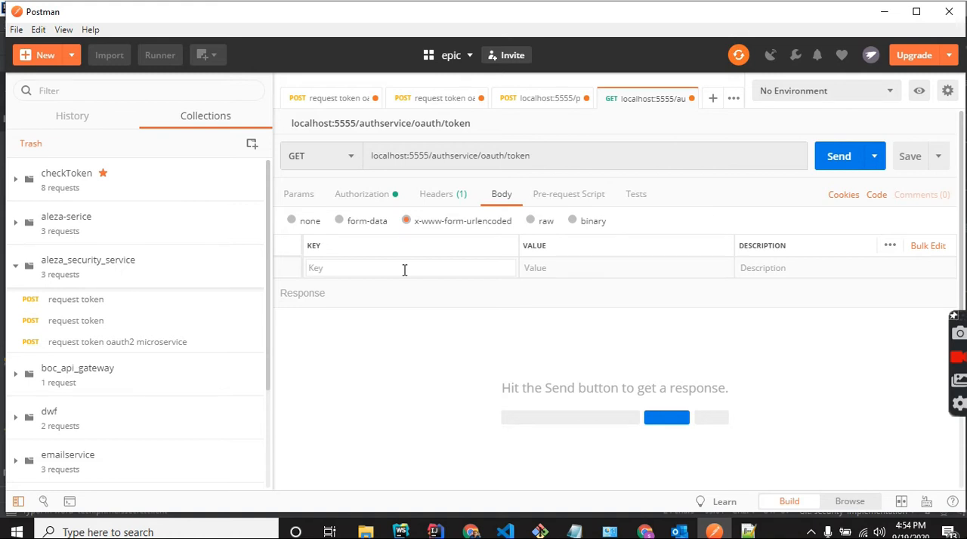
{"action": "left_click", "coordinate": [839, 153]}
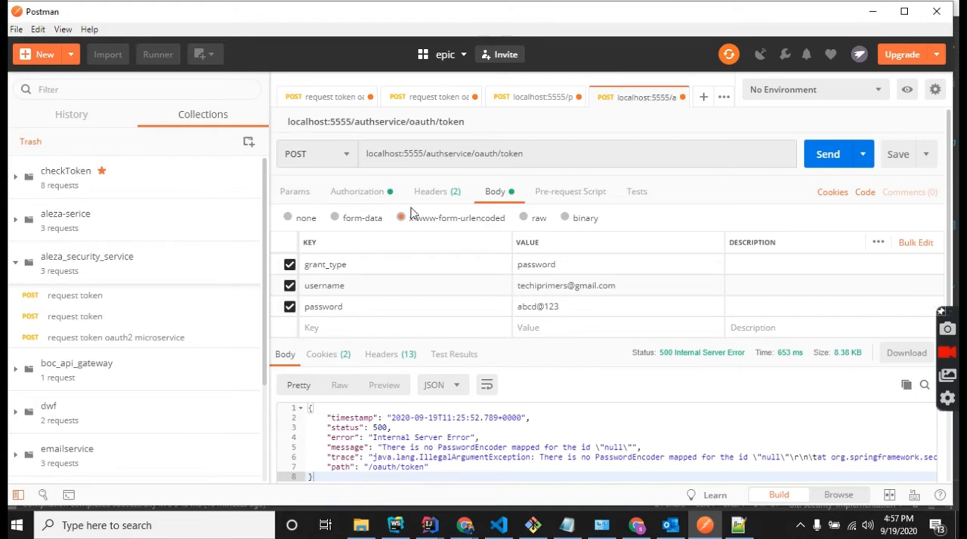
Recheck the client credentials and resend the token request, again getting 500 Internal Server Error.
{"action": "left_click", "coordinate": [356, 191]}
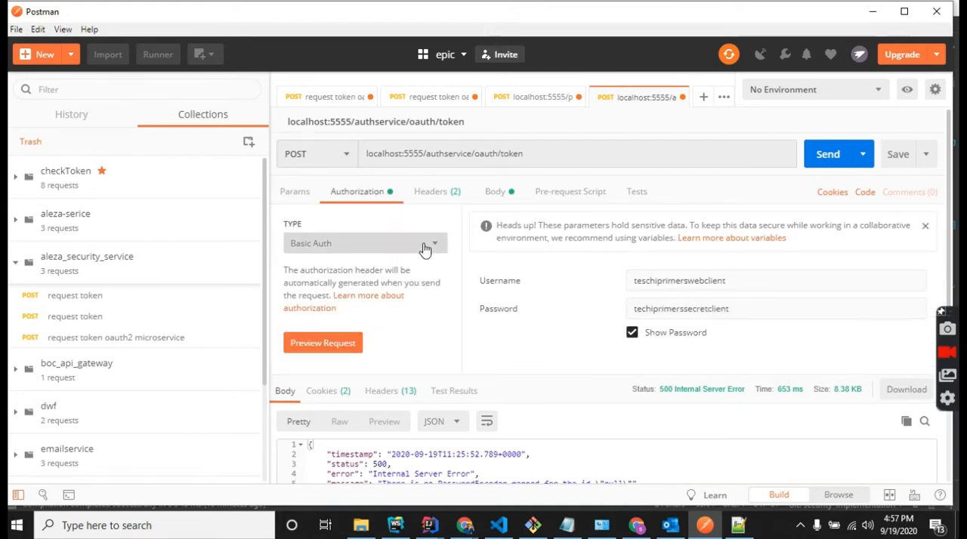
{"action": "left_click", "coordinate": [494, 191]}
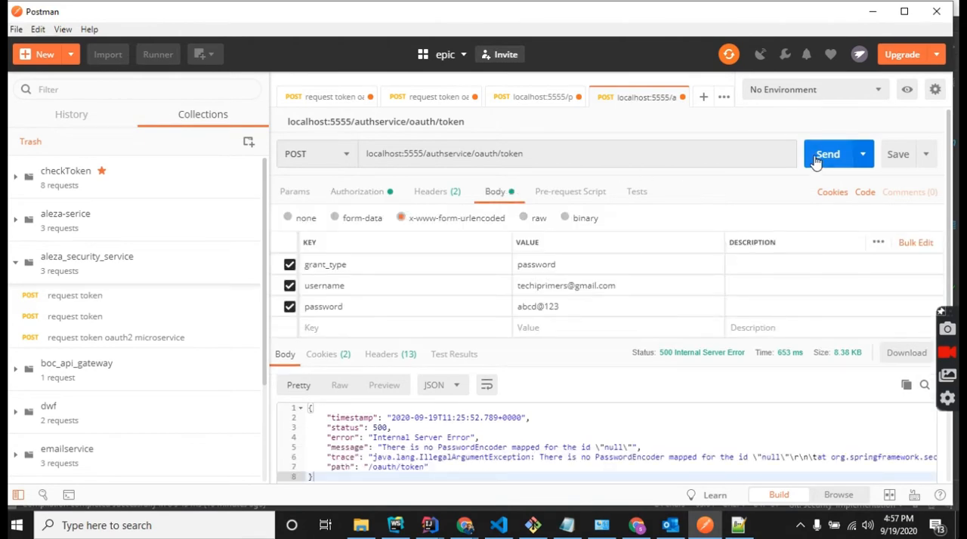
{"action": "left_click", "coordinate": [827, 153]}
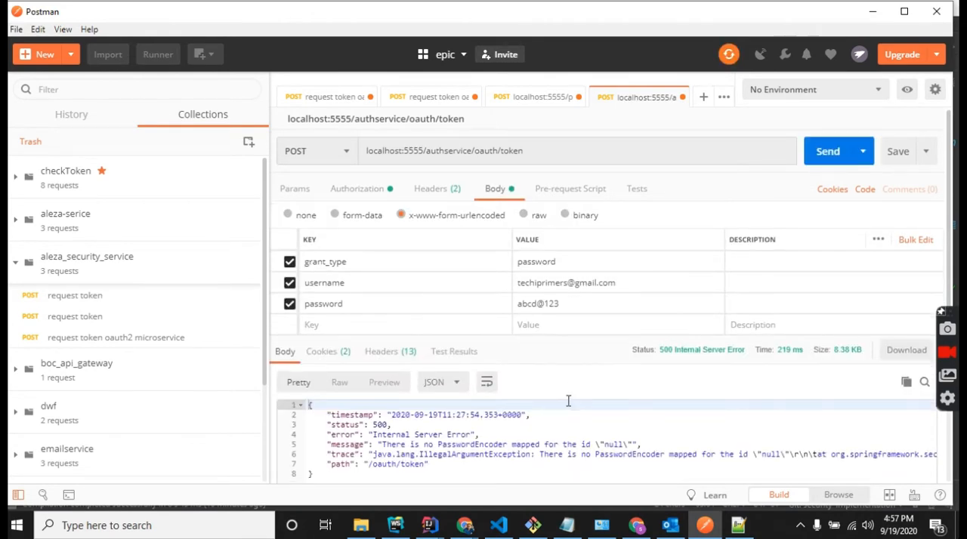
{"action": "scroll", "scroll_direction": "down", "scroll_amount": 3}
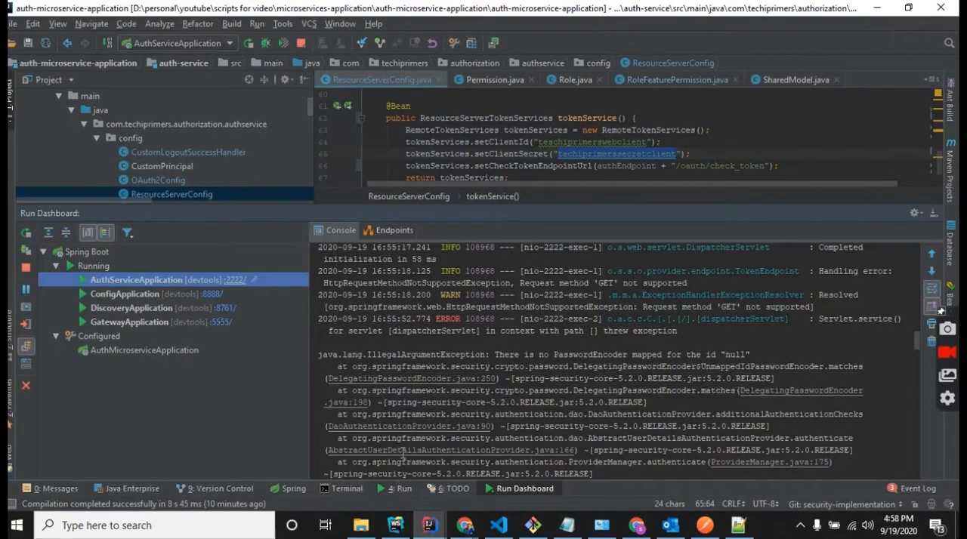
Read the IllegalArgumentException in the console, then switch to the browser's 'bcrypt online' search results.
{"action": "scroll", "scroll_direction": "down", "scroll_amount": 3}
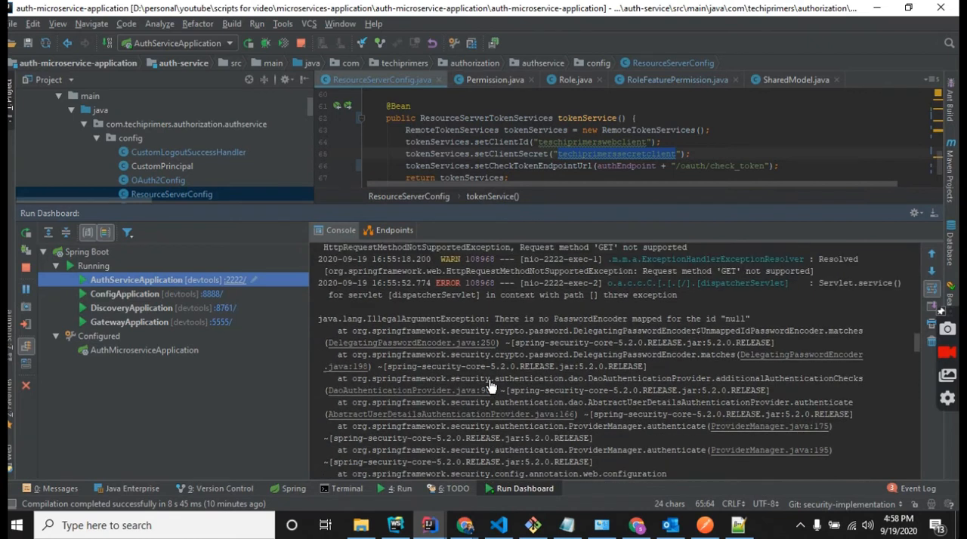
{"action": "mouse_move", "coordinate": [432, 317]}
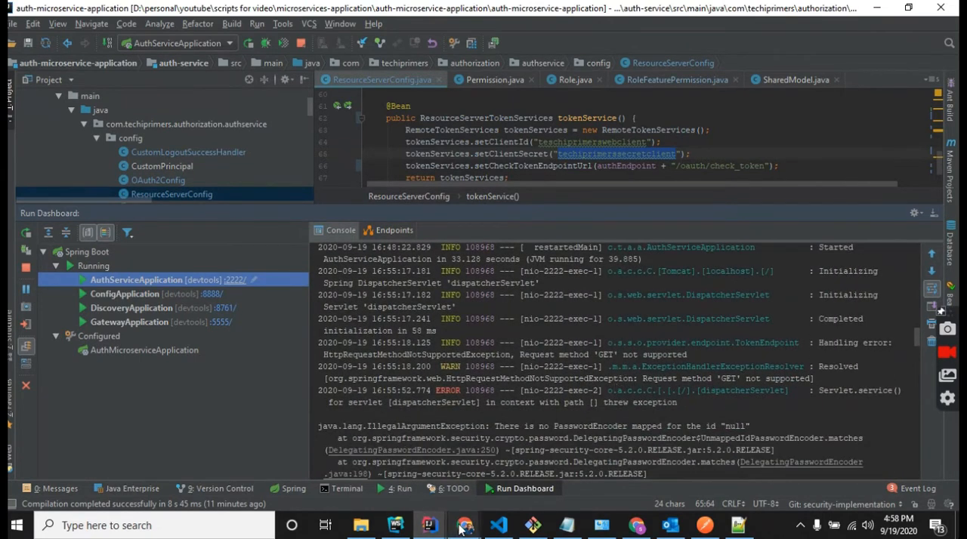
{"action": "left_click", "coordinate": [465, 524]}
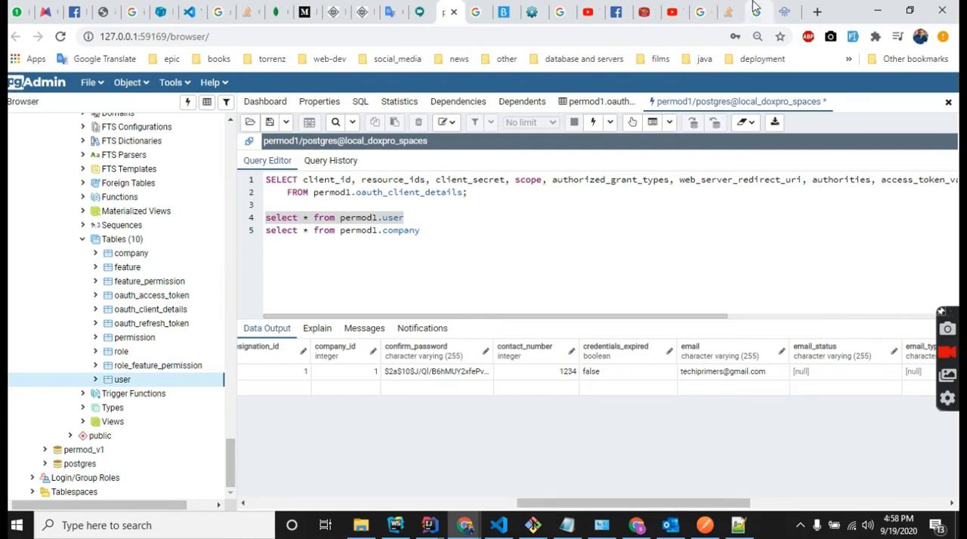
{"action": "left_click", "coordinate": [759, 12]}
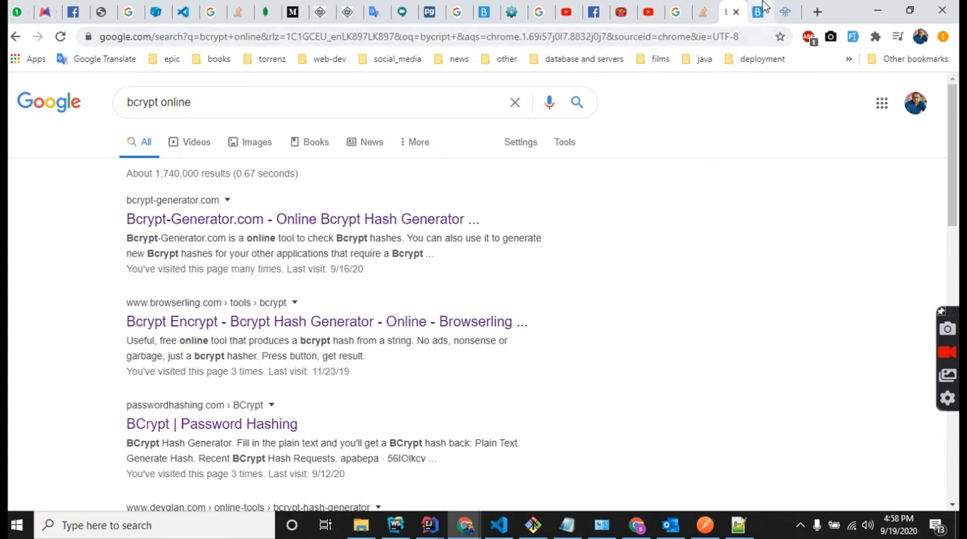
Generate a 12-round bcrypt hash of abcd@123 on Bcrypt-Generator.com and return to pgAdmin.
{"action": "left_click", "coordinate": [194, 219]}
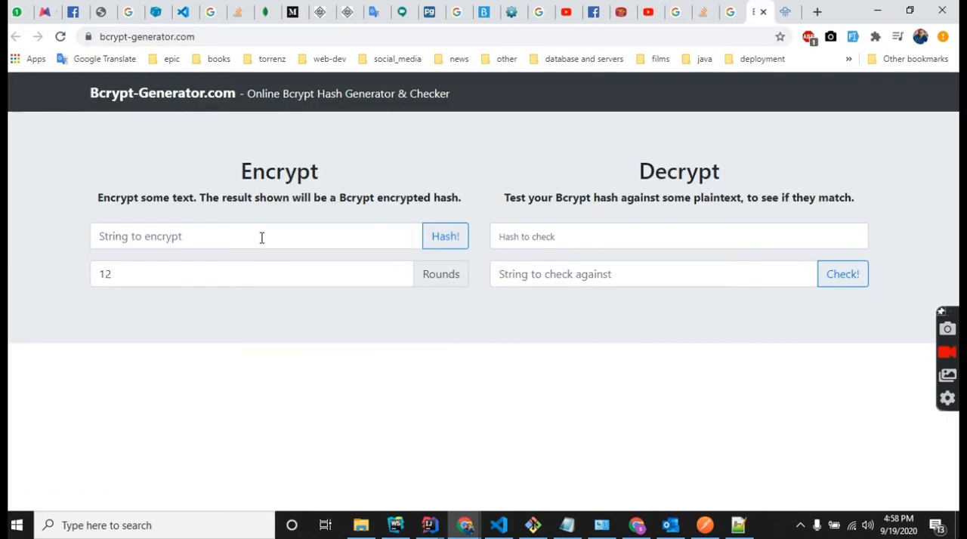
{"action": "left_click", "coordinate": [256, 235]}
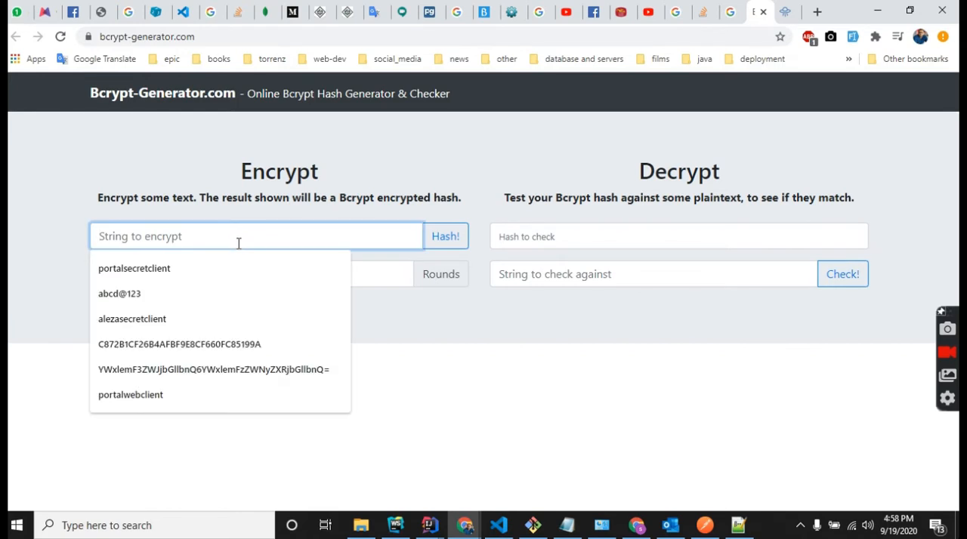
{"action": "type", "text": "ab"}
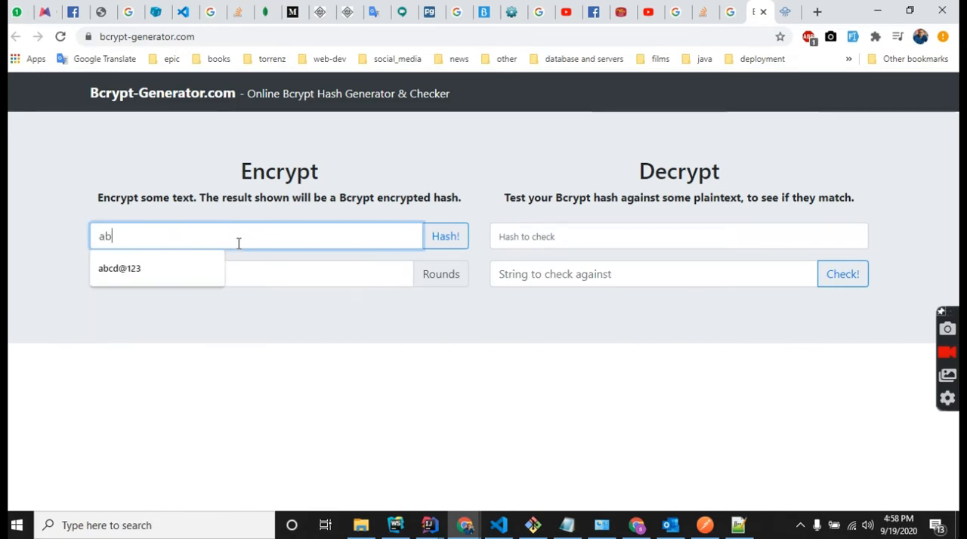
{"action": "left_click", "coordinate": [119, 268]}
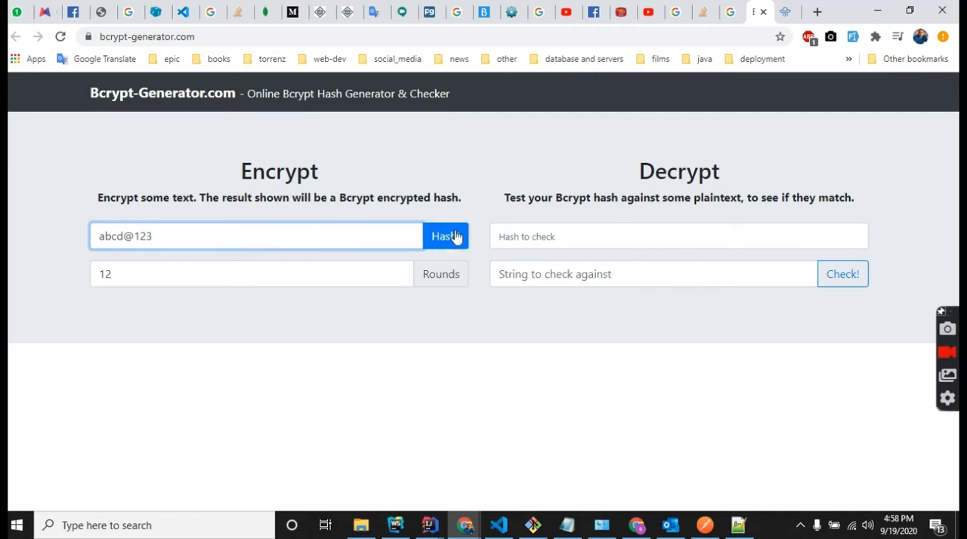
{"action": "left_click", "coordinate": [445, 236]}
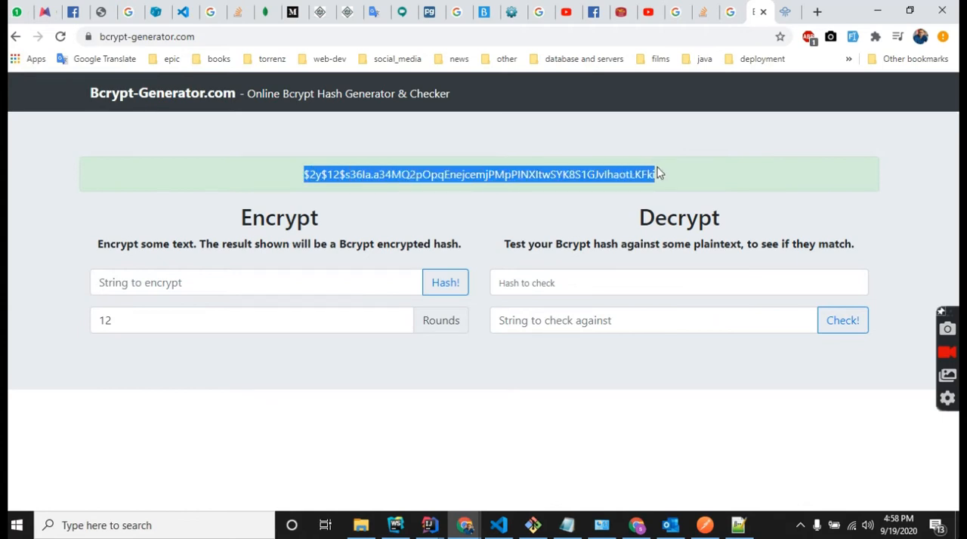
{"action": "mouse_move", "coordinate": [79, 81]}
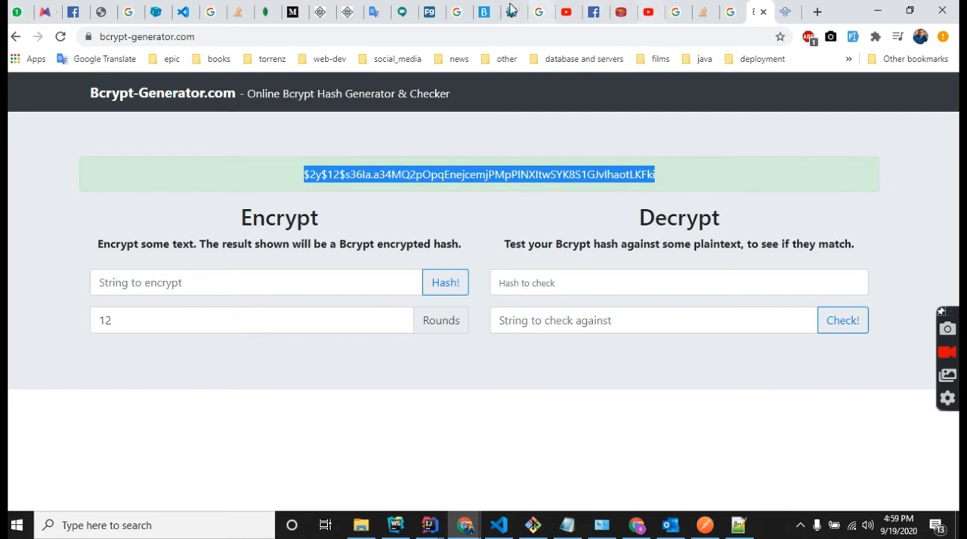
{"action": "left_click", "coordinate": [431, 11]}
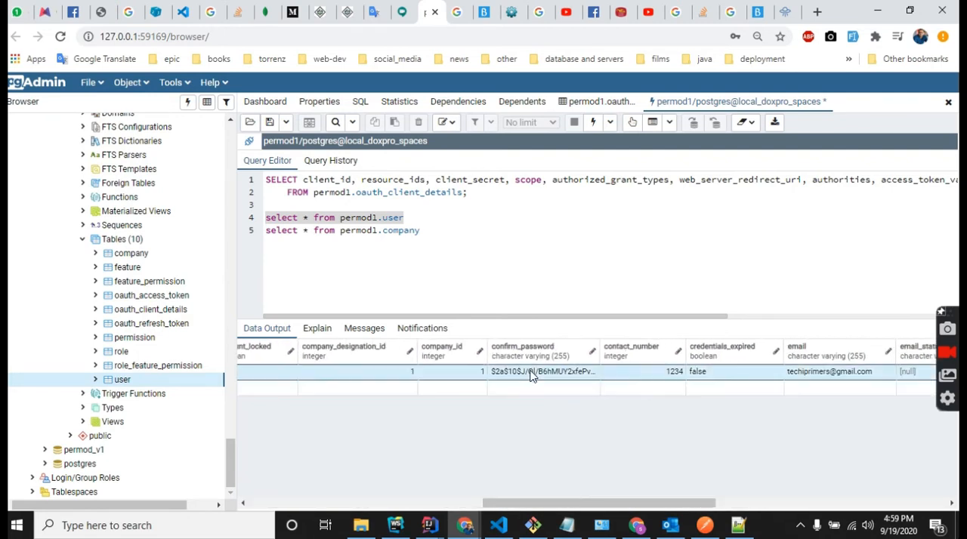
Set confirm_password and password to the {bcrypt}-prefixed hash and save the user row.
{"action": "double_click", "coordinate": [544, 371]}
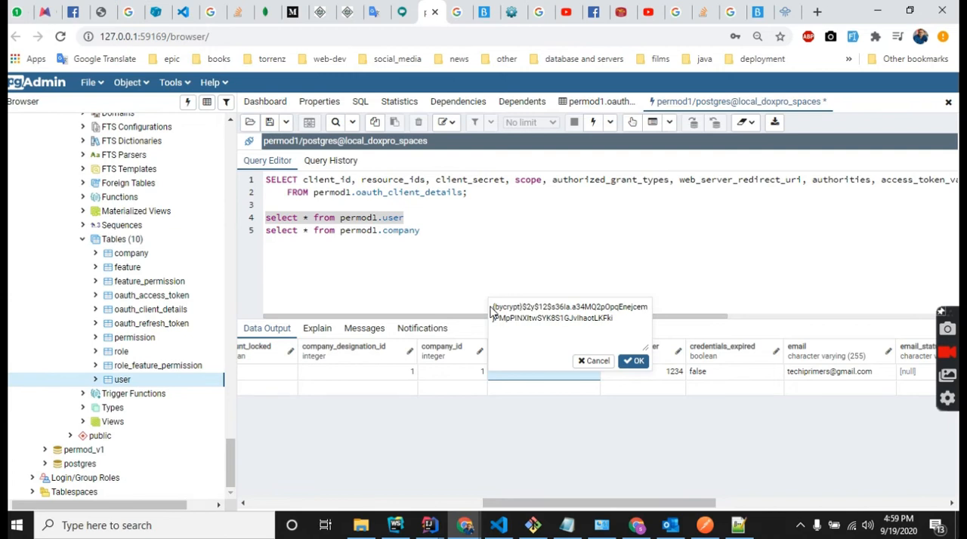
{"action": "left_click", "coordinate": [634, 360]}
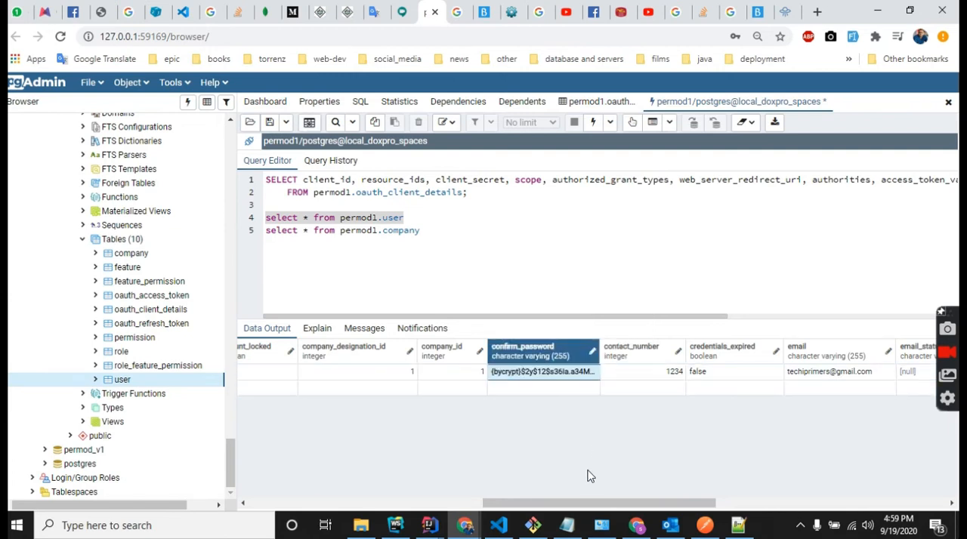
{"action": "scroll", "scroll_direction": "right", "scroll_amount": 3}
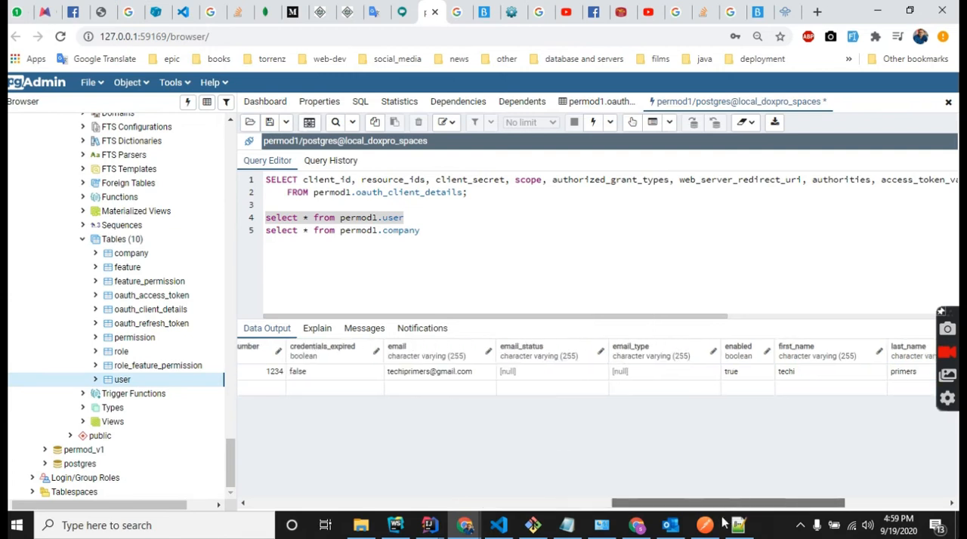
{"action": "scroll", "scroll_direction": "right", "scroll_amount": 3}
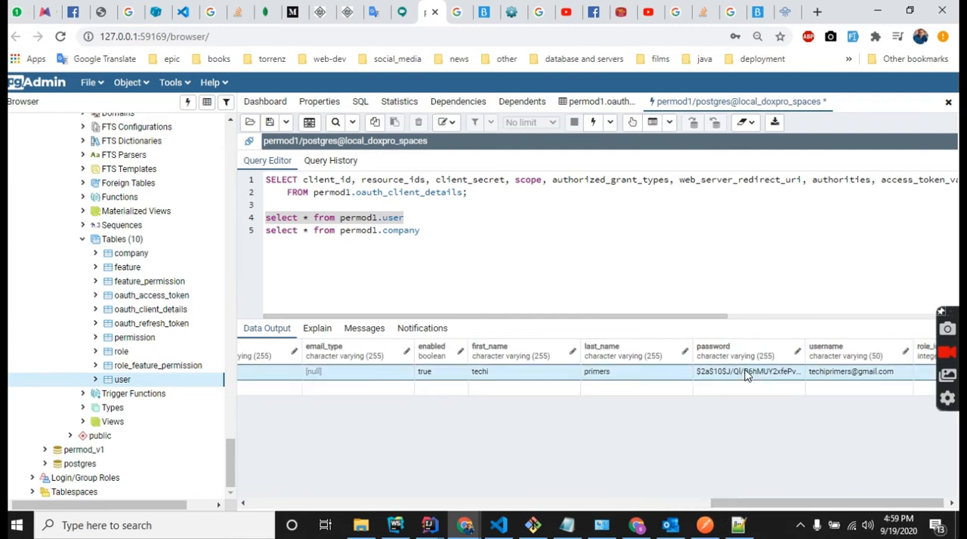
{"action": "double_click", "coordinate": [748, 370]}
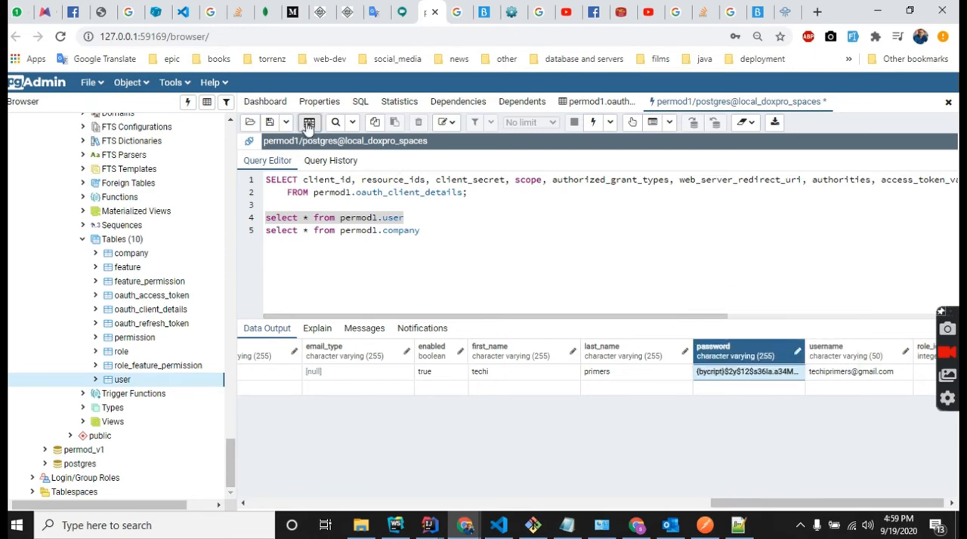
{"action": "left_click", "coordinate": [309, 122]}
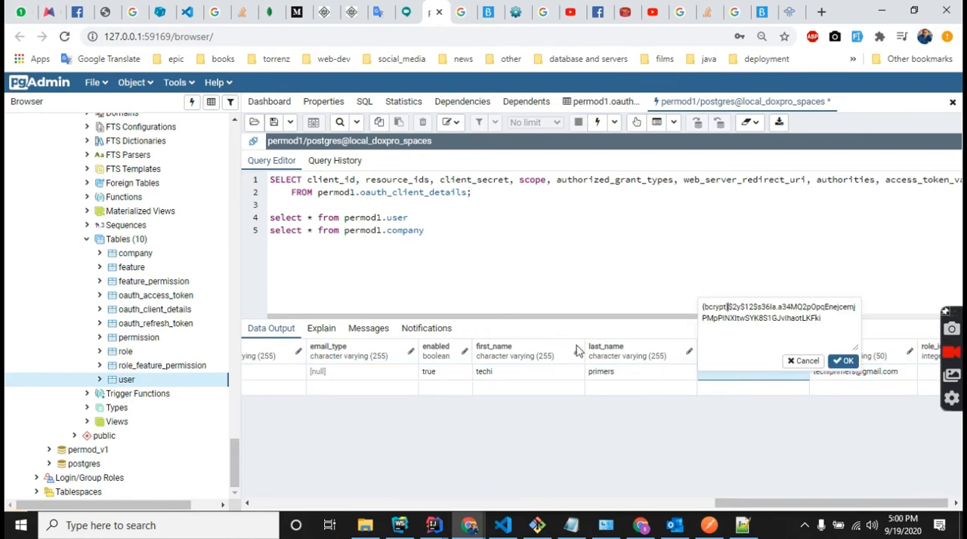
Correct the confirm_password value and save the data changes again.
{"action": "left_click", "coordinate": [844, 361]}
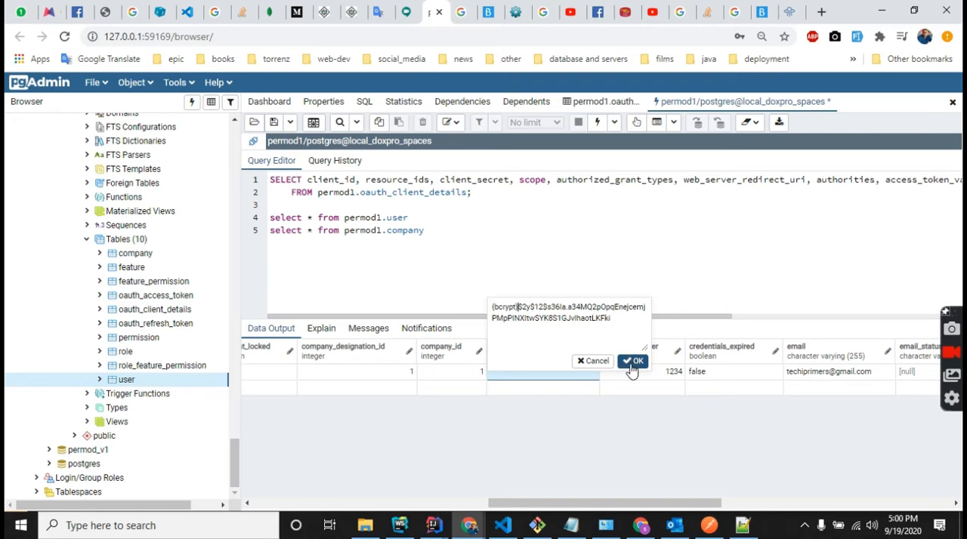
{"action": "left_click", "coordinate": [633, 361]}
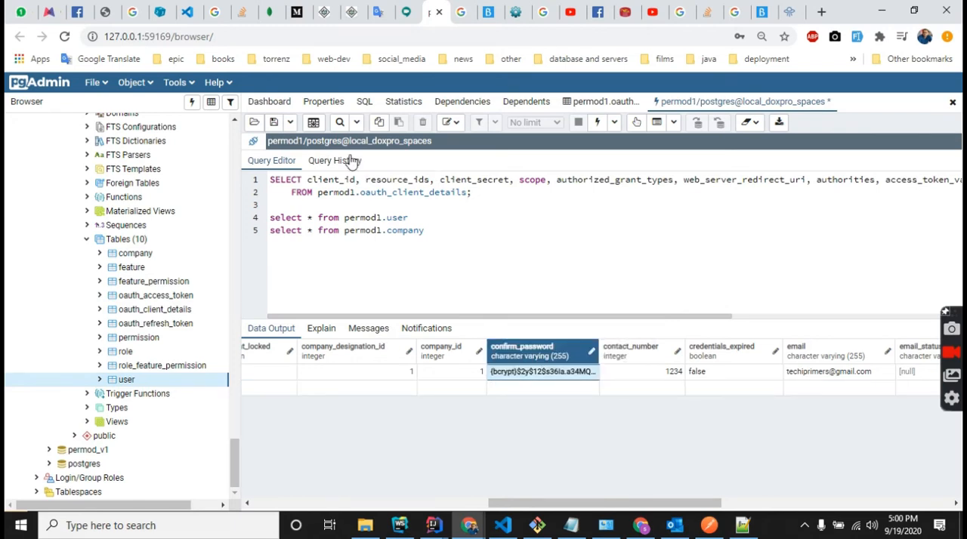
{"action": "left_click", "coordinate": [274, 121]}
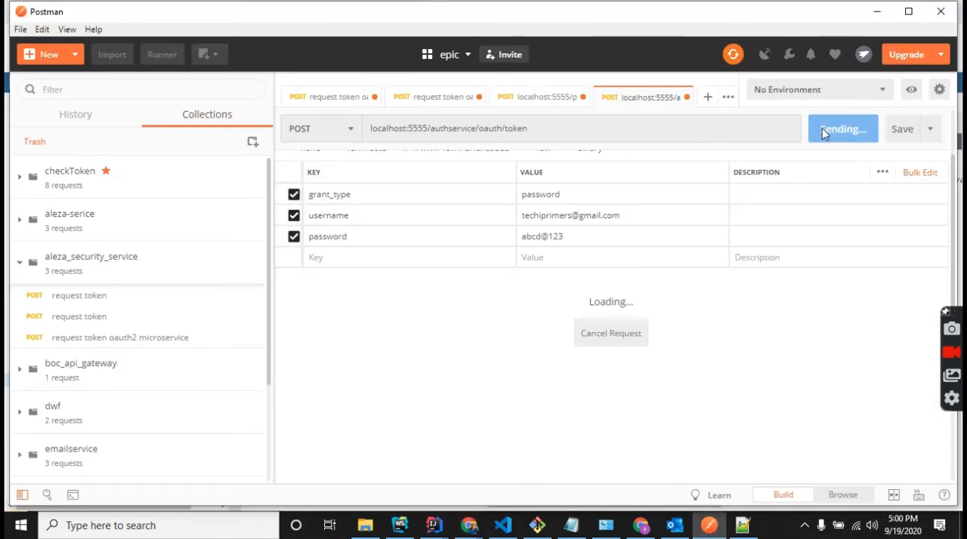
Resend the token request until it returns 200 OK with access and refresh tokens.
{"action": "left_click", "coordinate": [835, 129]}
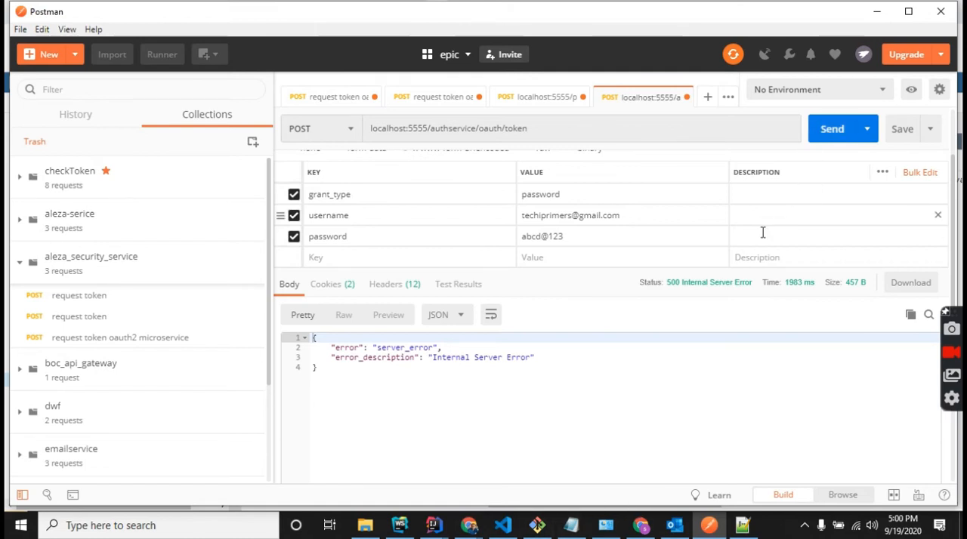
{"action": "left_click", "coordinate": [831, 129]}
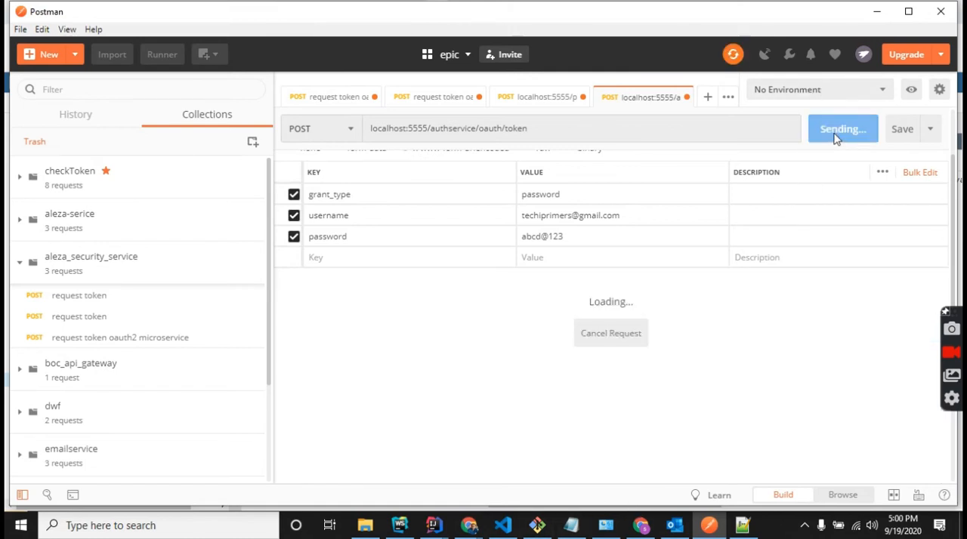
{"action": "left_click", "coordinate": [838, 128]}
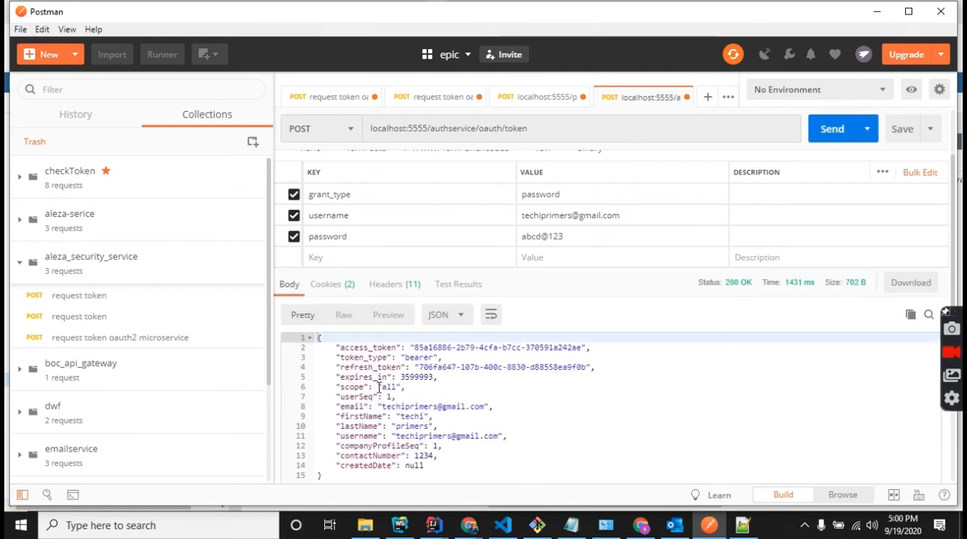
{"action": "scroll", "scroll_direction": "down", "scroll_amount": 3}
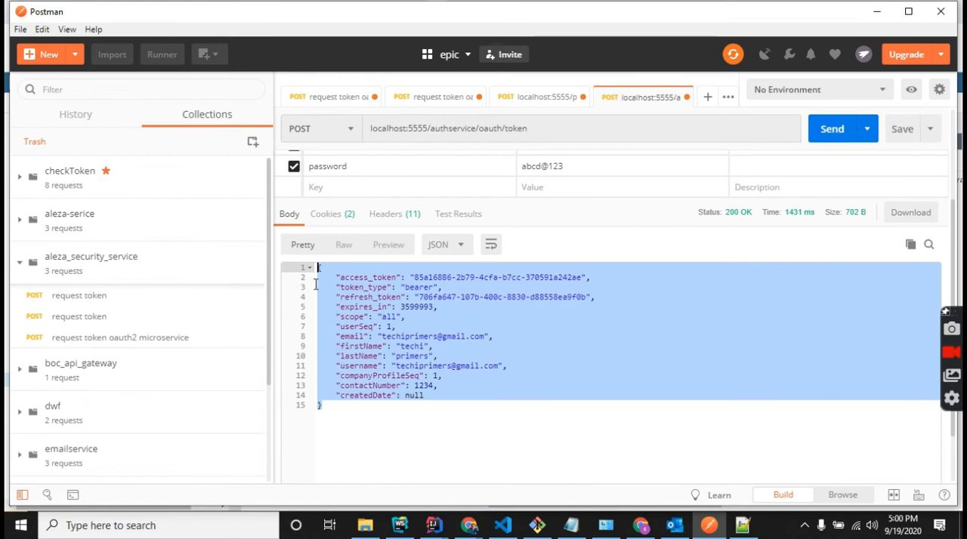
{"action": "left_click", "coordinate": [406, 316]}
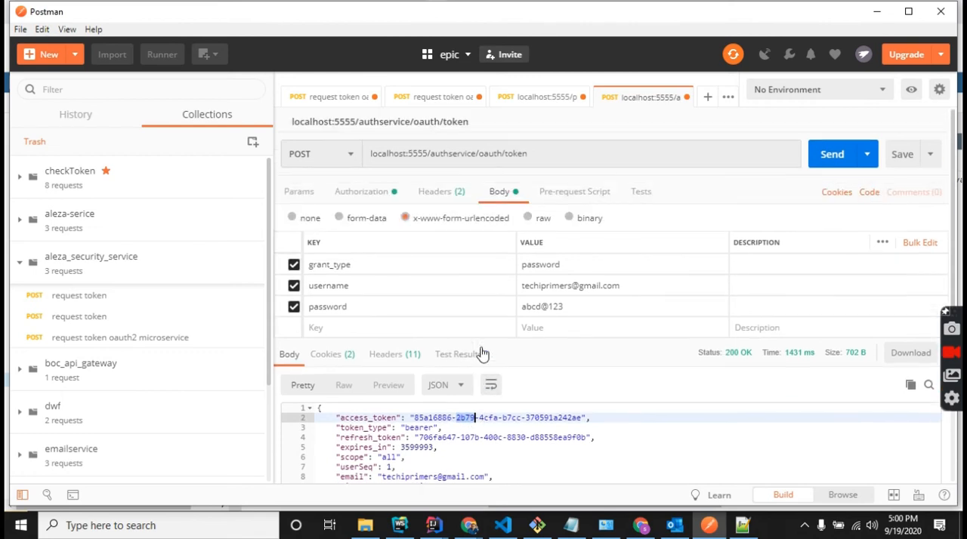
{"action": "scroll", "scroll_direction": "down", "scroll_amount": 3}
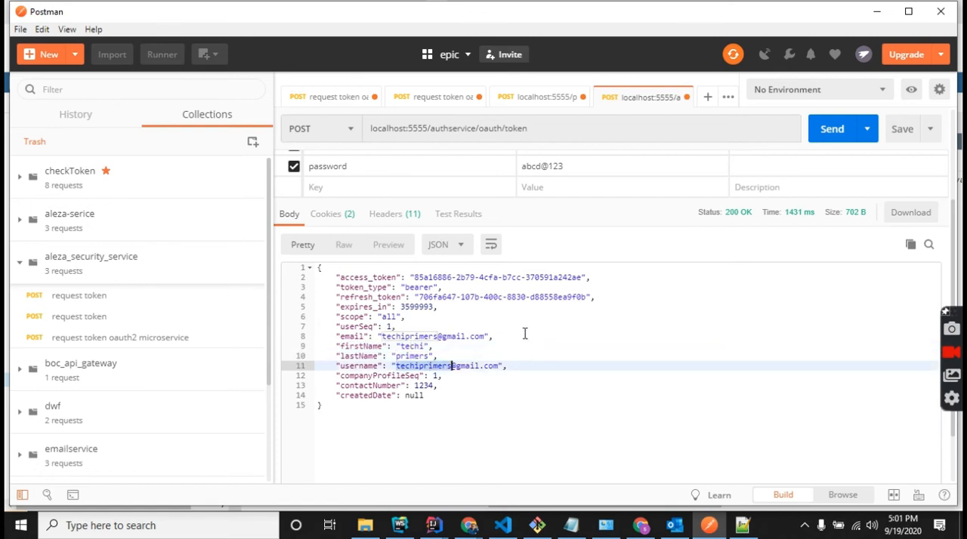
{"action": "mouse_move", "coordinate": [533, 306]}
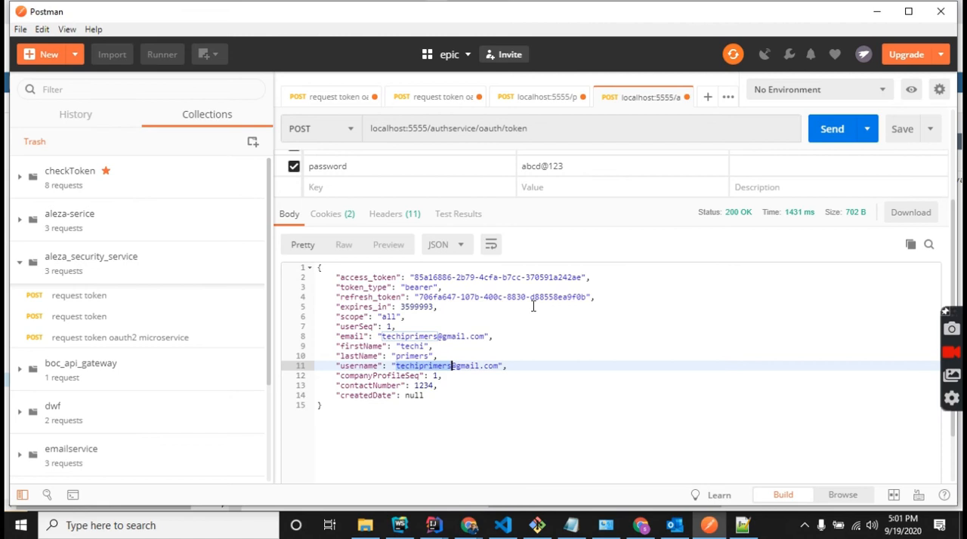
{"action": "mouse_move", "coordinate": [453, 370]}
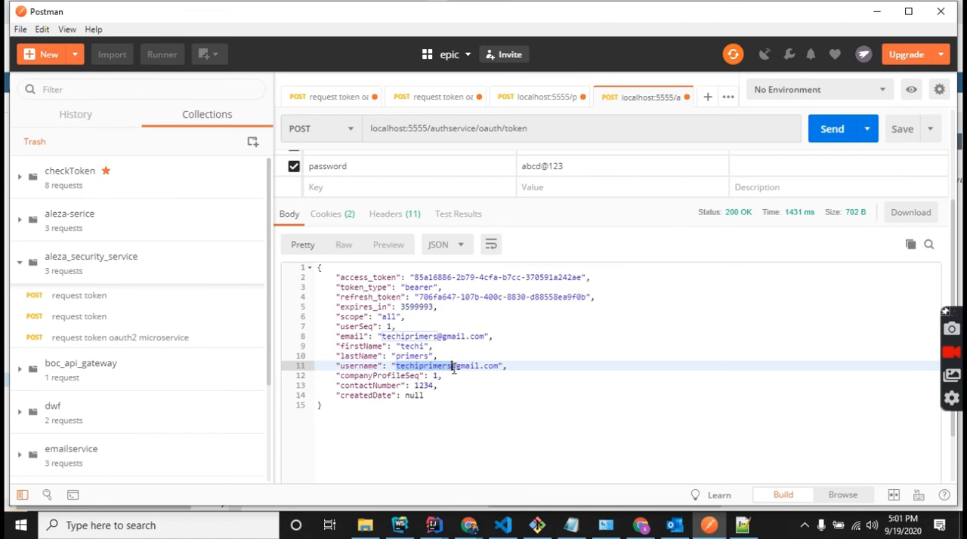